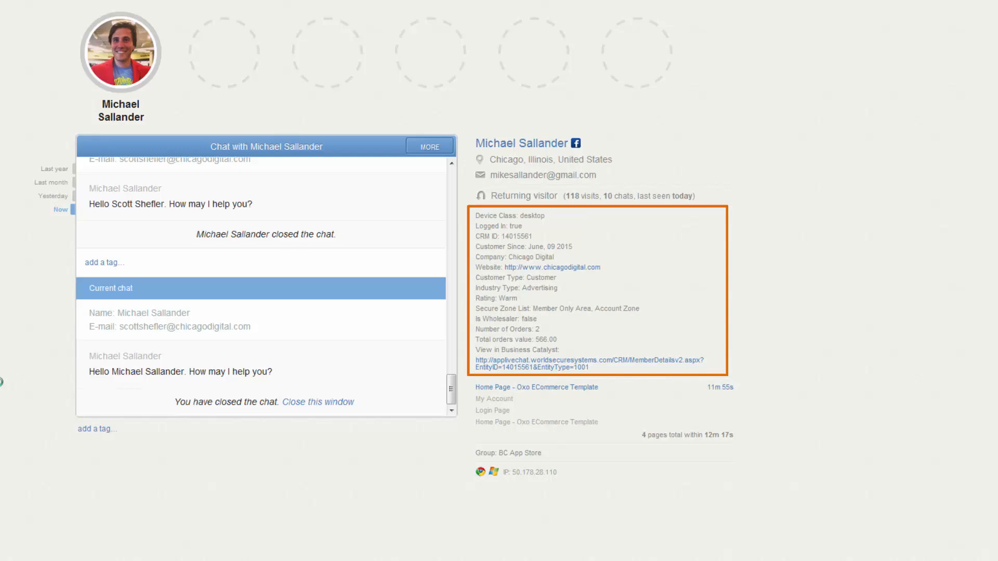
{"action": "left_click", "coordinate": [155, 6]}
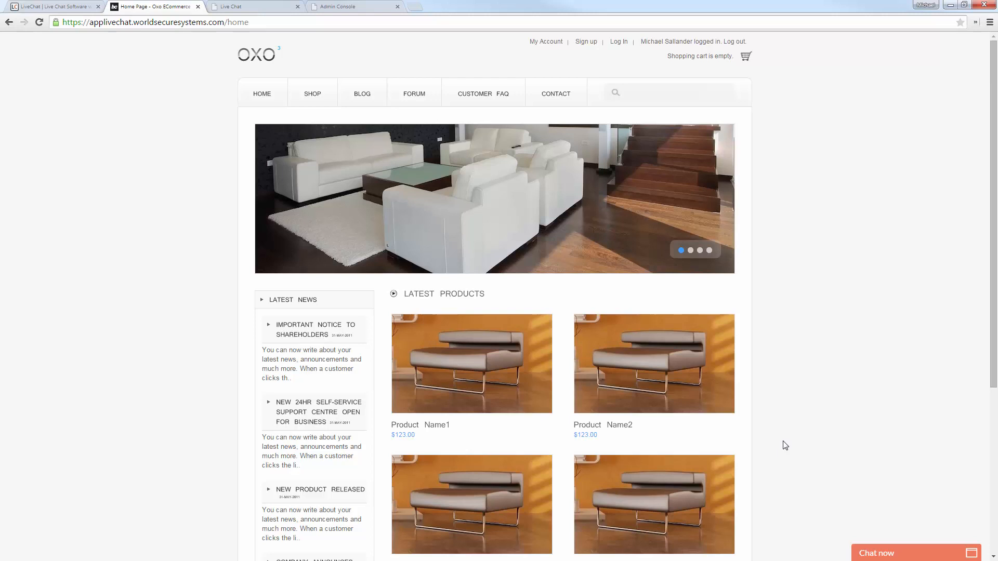
{"action": "mouse_move", "coordinate": [794, 453]}
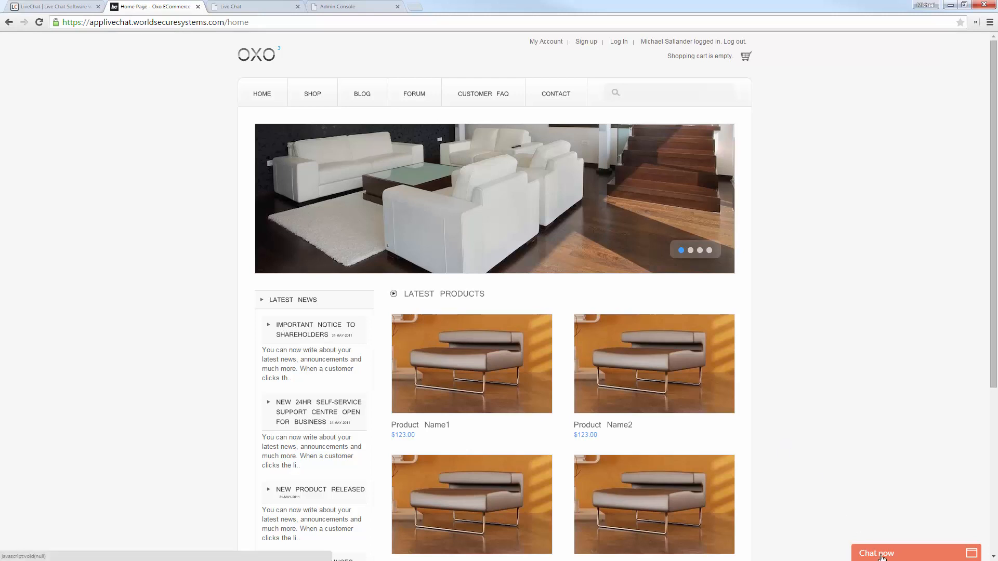
Step: Start a chat from the 'Chat now' bar on the OXO store home page
{"action": "left_click", "coordinate": [878, 552]}
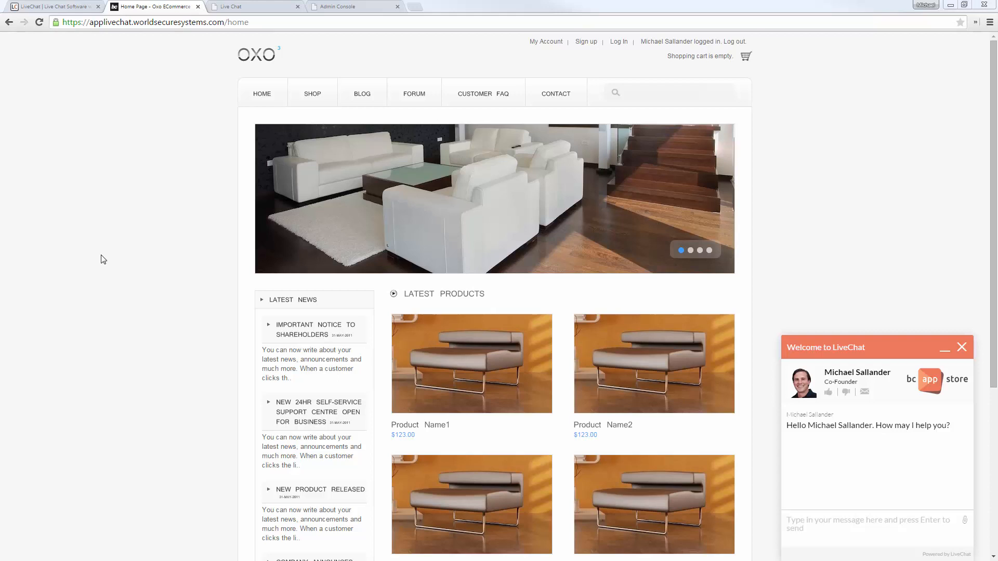
{"action": "mouse_move", "coordinate": [214, 113]}
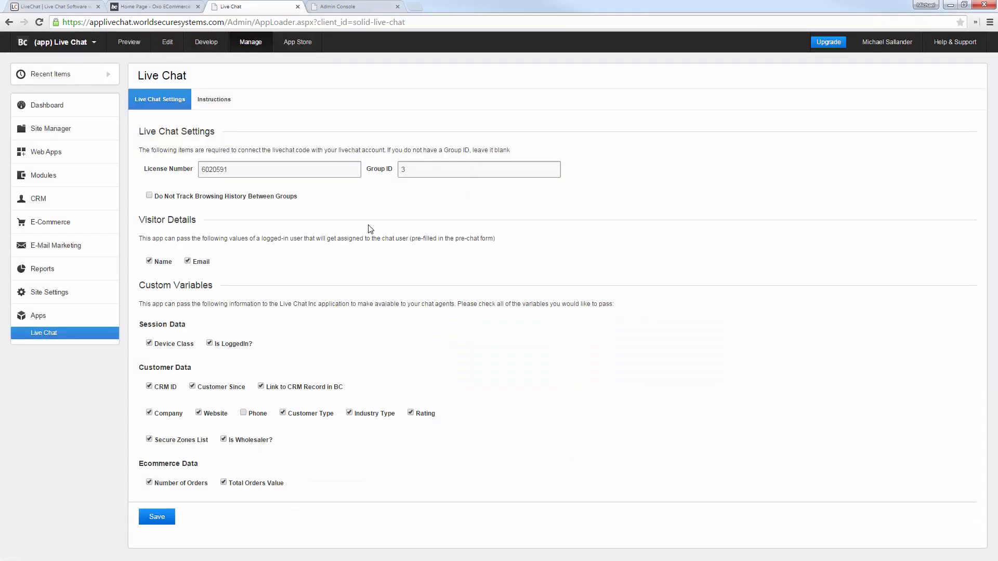
{"action": "mouse_move", "coordinate": [326, 200]}
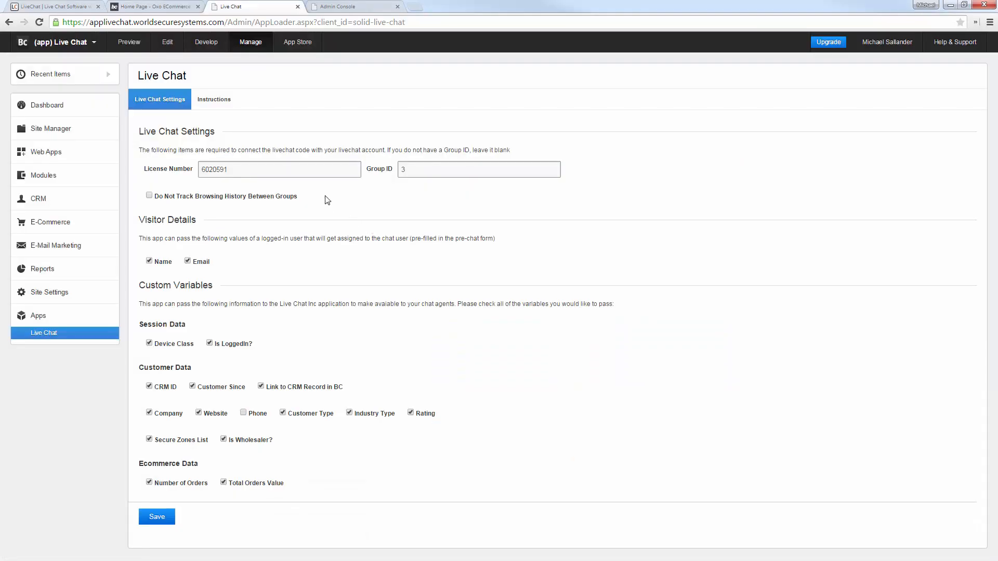
Step: Enter Group ID 3 in the Live Chat settings, keeping license 6020591 and the checked variables
{"action": "left_click", "coordinate": [278, 169]}
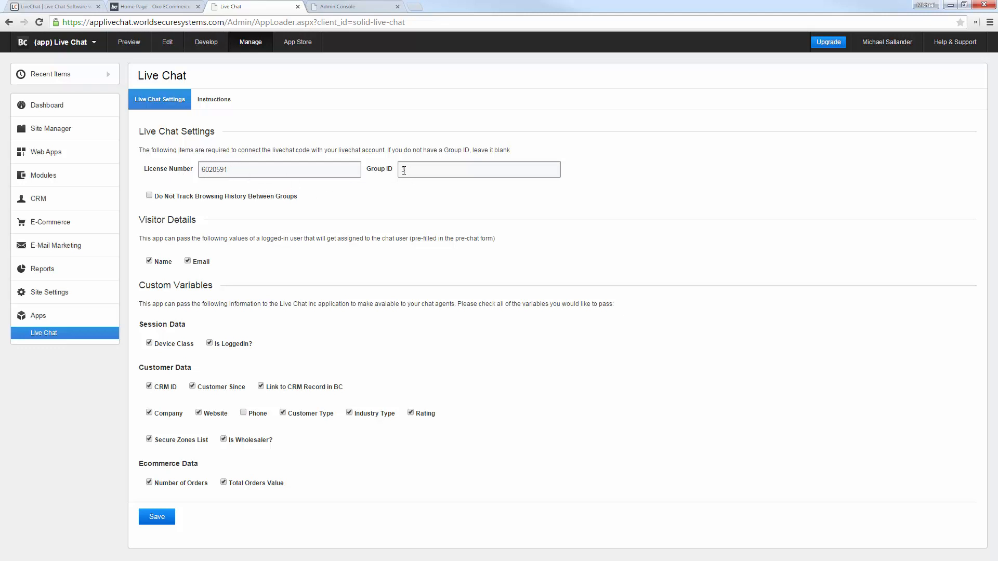
{"action": "type", "text": "3"}
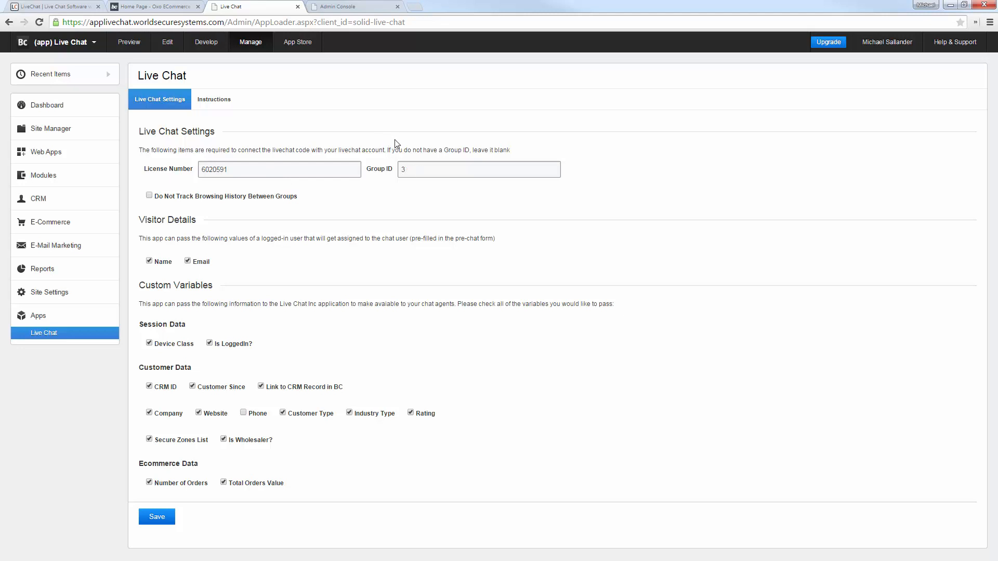
{"action": "mouse_move", "coordinate": [394, 204]}
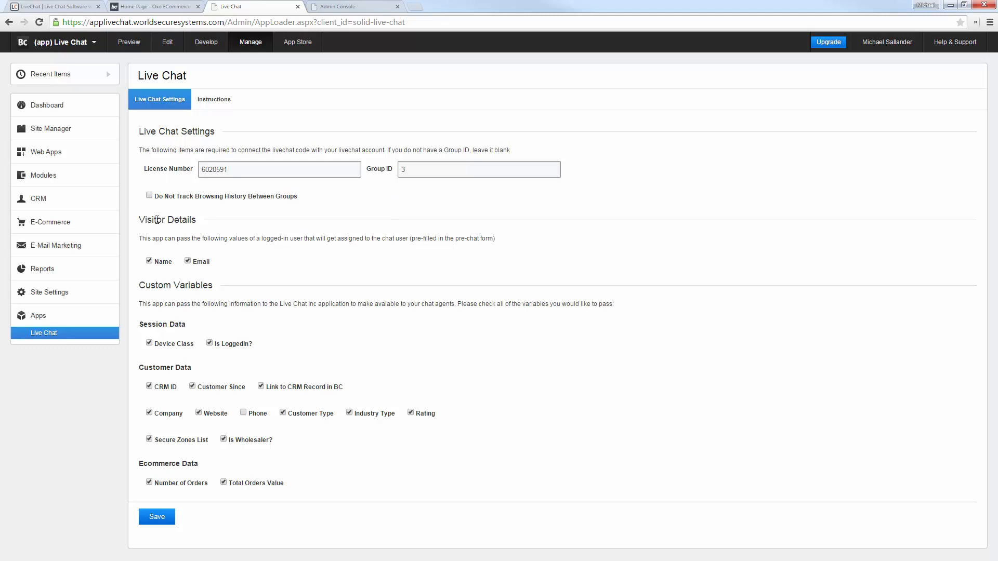
{"action": "mouse_move", "coordinate": [189, 276]}
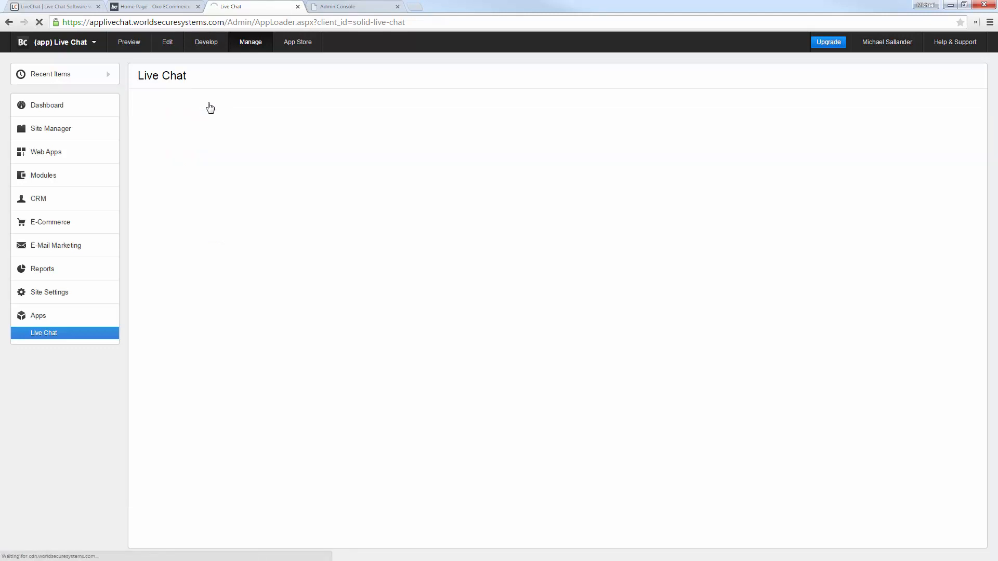
Step: Copy the {% include %} line from Instructions and paste it before </body> in Home.html
{"action": "left_click", "coordinate": [213, 100]}
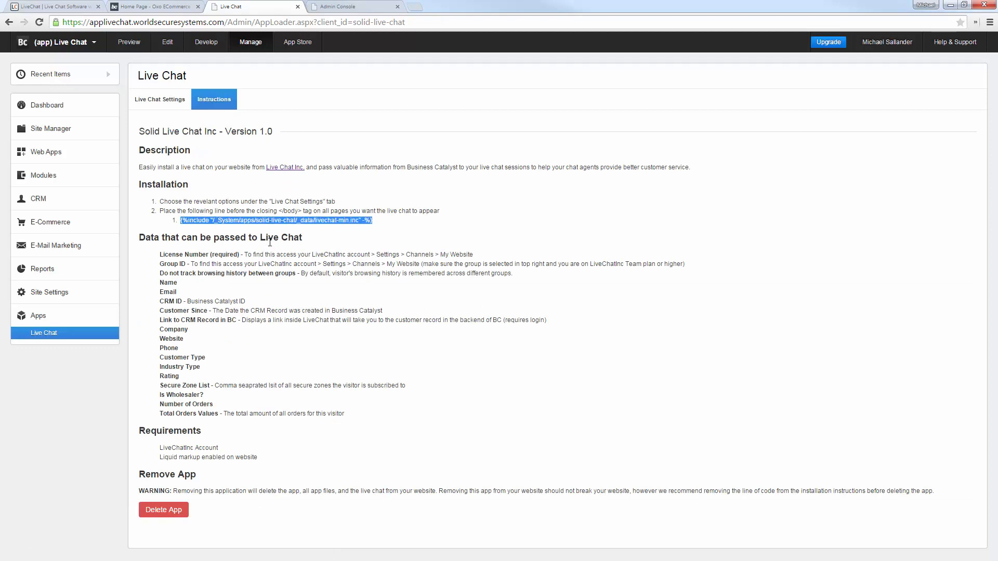
{"action": "left_click", "coordinate": [350, 6]}
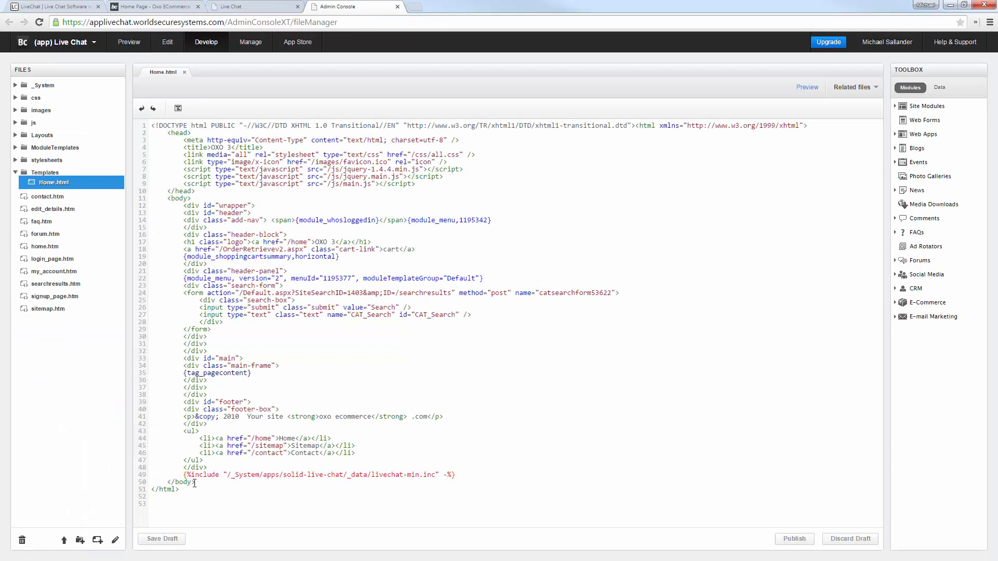
{"action": "left_click", "coordinate": [455, 474]}
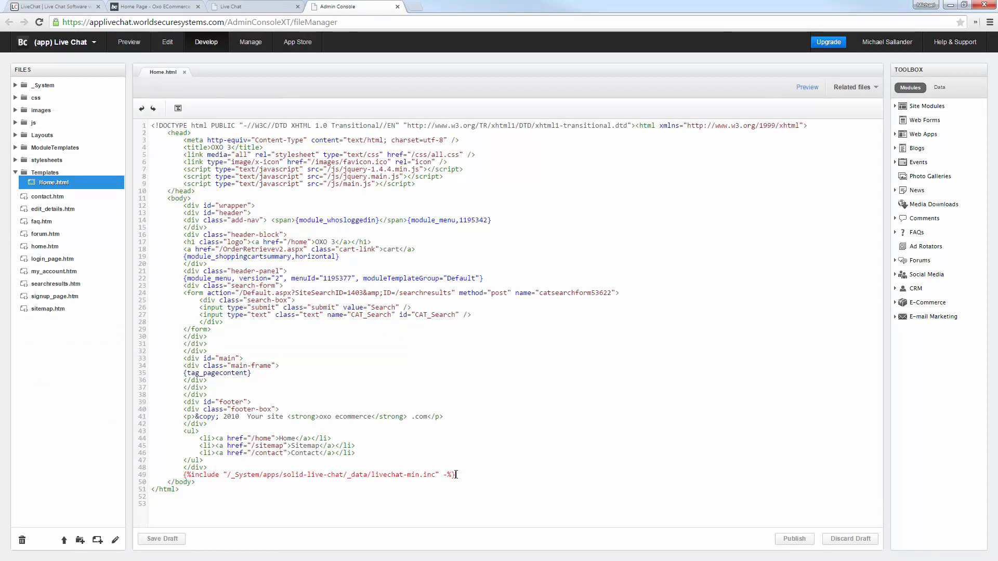